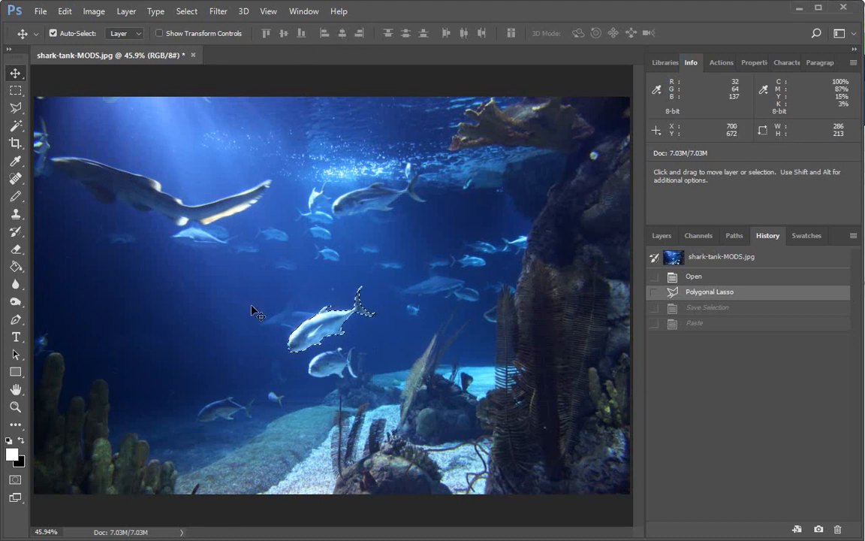
mouse_move(398, 282)
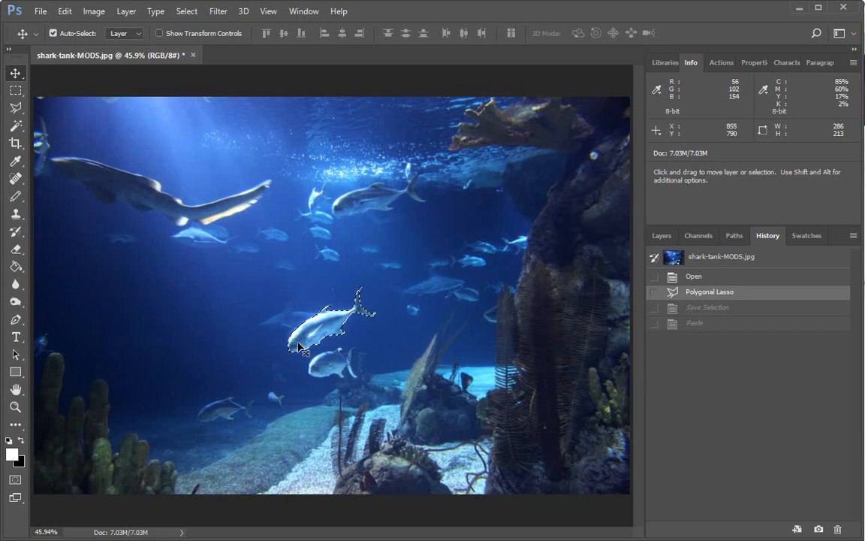
mouse_move(229, 304)
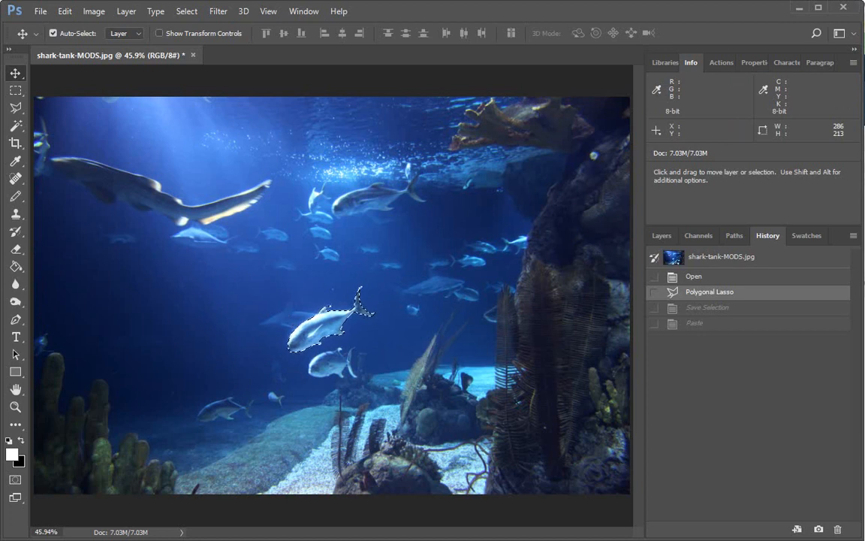
Step: Keep the Polygonal Lasso in the lasso flyout, then switch to the Move Tool (V)
left_click(15, 107)
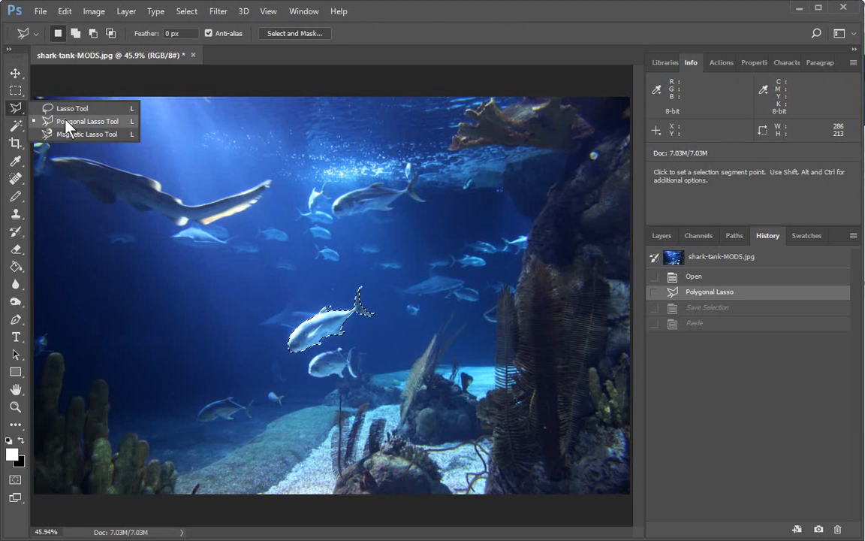
left_click(88, 121)
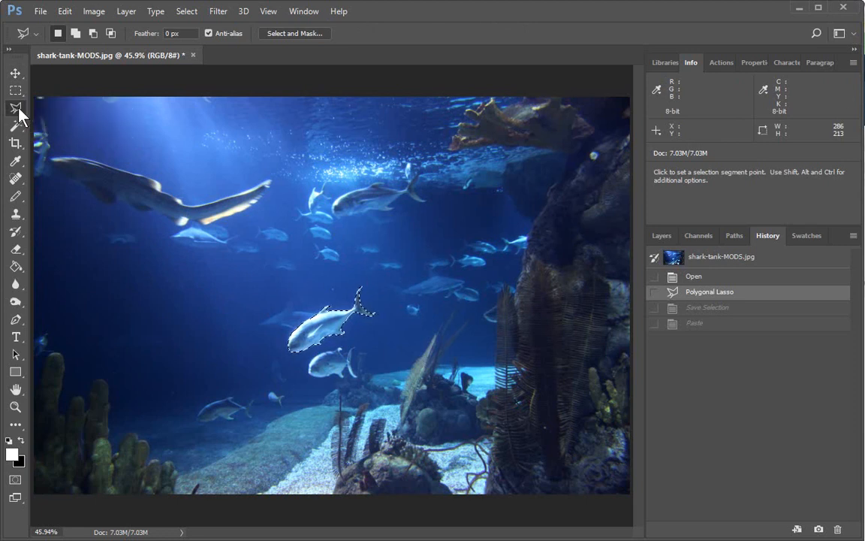
mouse_move(364, 358)
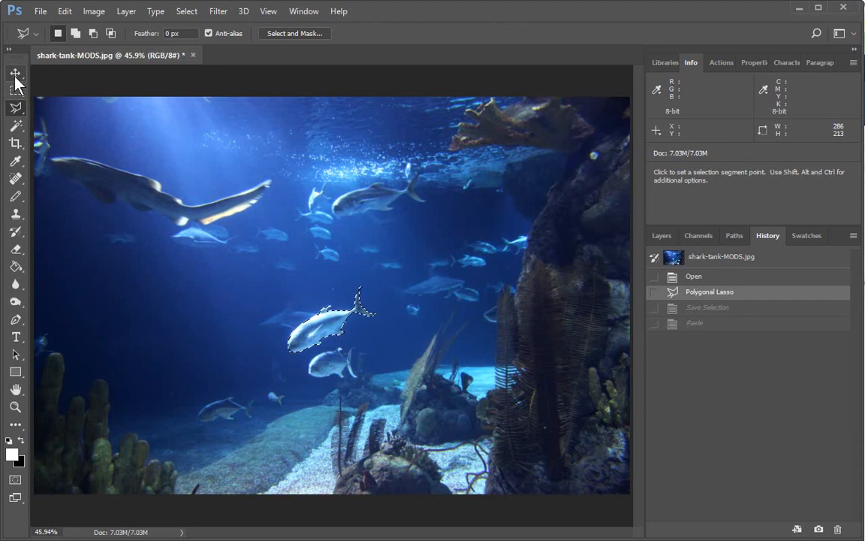
mouse_move(16, 73)
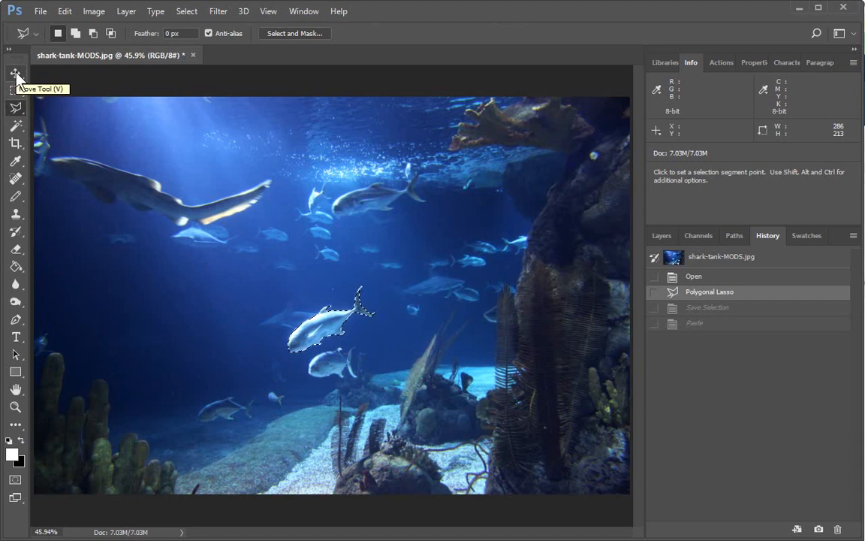
left_click(15, 73)
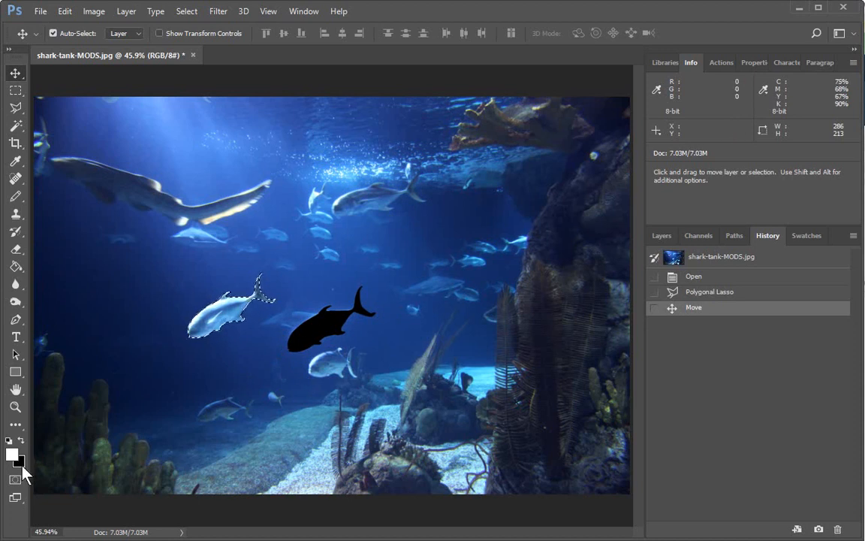
mouse_move(252, 330)
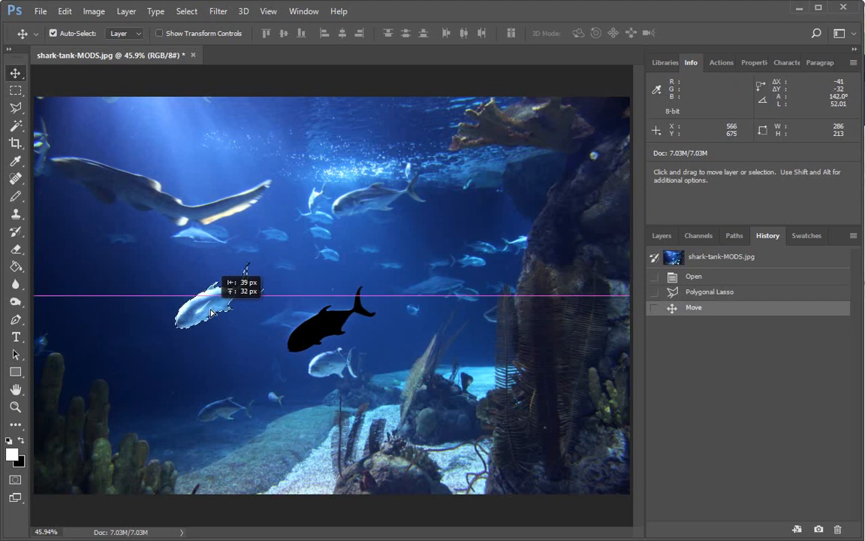
Step: Drag the selected fish pixels left into their new spot in the tank
left_click_drag(210, 308, 221, 321)
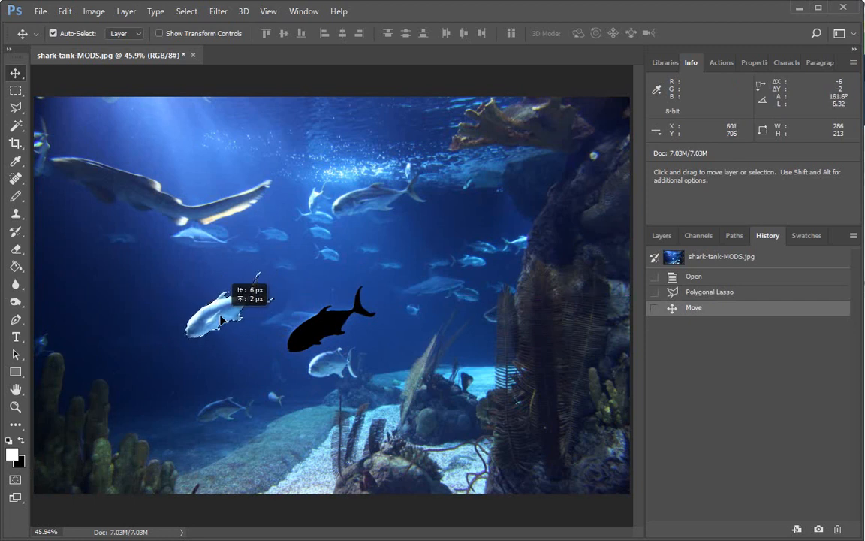
left_click_drag(218, 316, 240, 328)
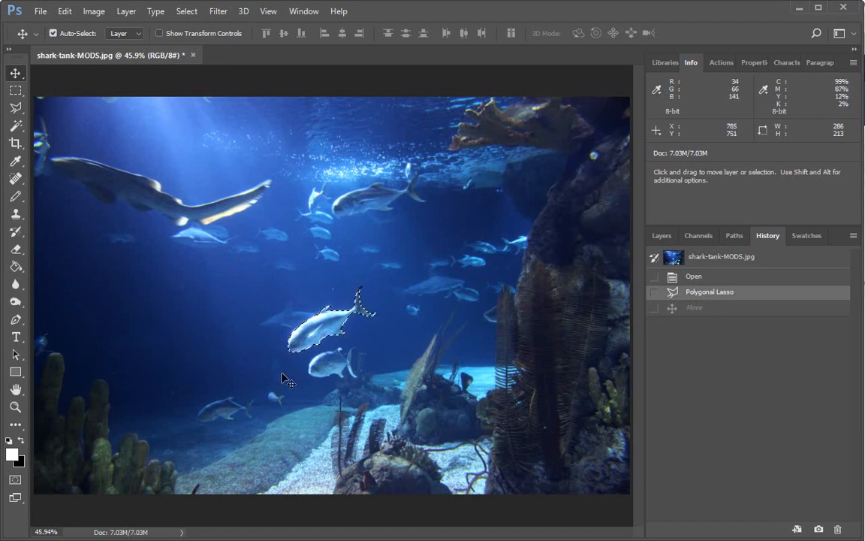
mouse_move(186, 165)
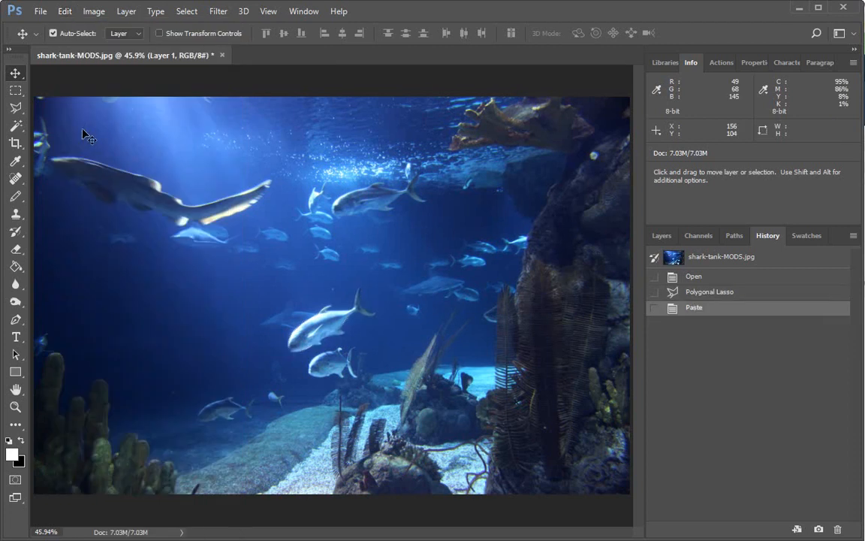
mouse_move(342, 345)
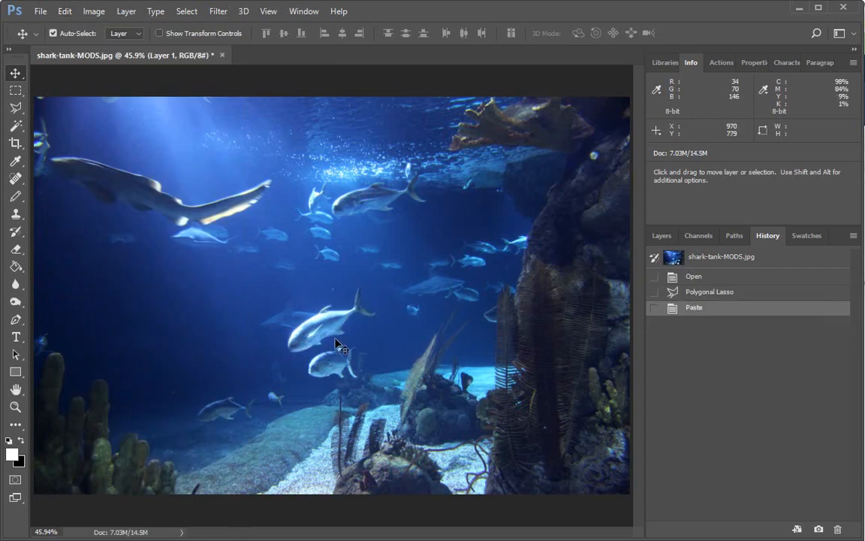
mouse_move(299, 312)
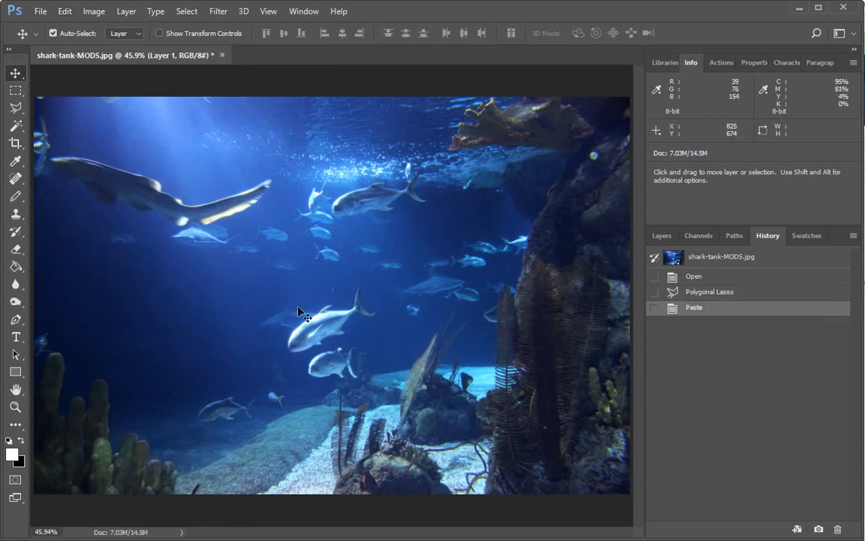
mouse_move(325, 336)
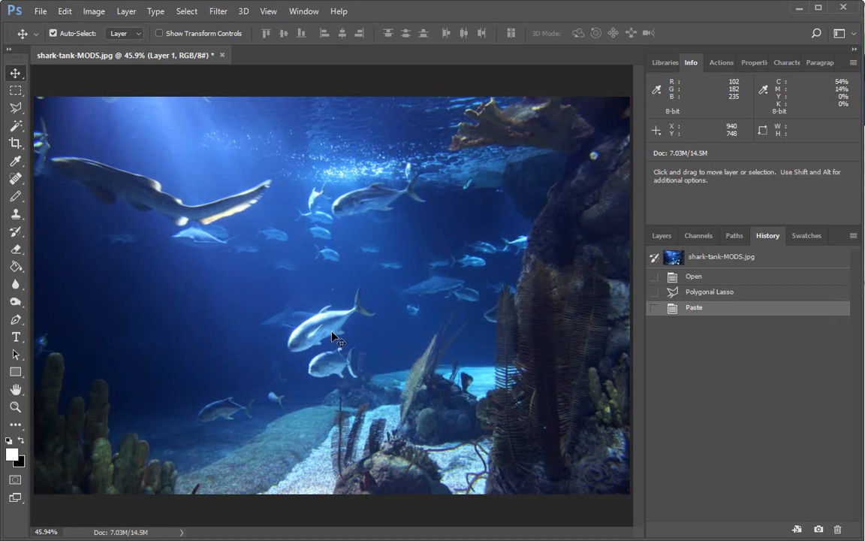
mouse_move(83, 116)
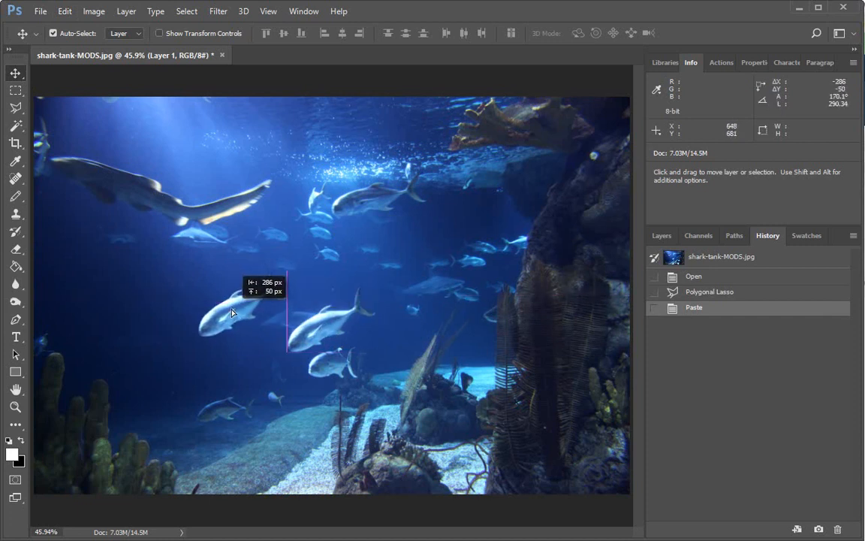
Step: Arrange three pasted fish copies into a school, then revert history to the fish selection
left_click_drag(231, 311, 461, 259)
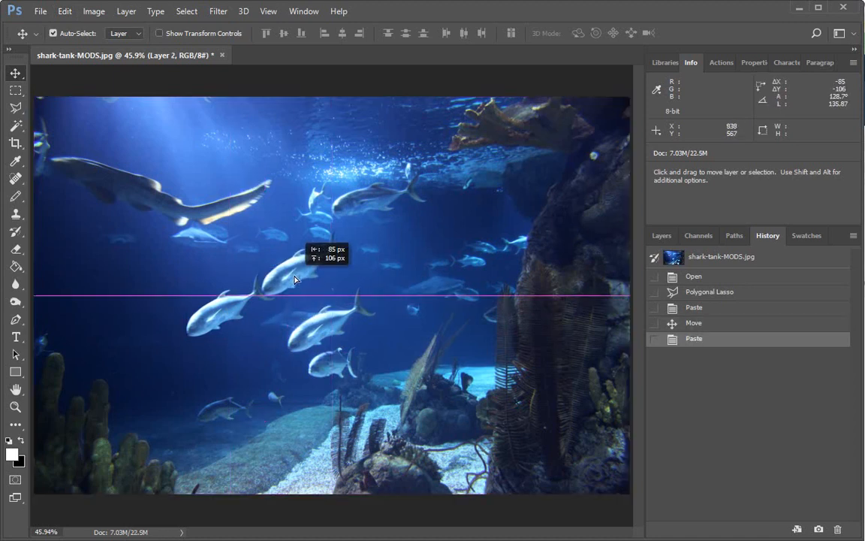
left_click_drag(293, 279, 313, 291)
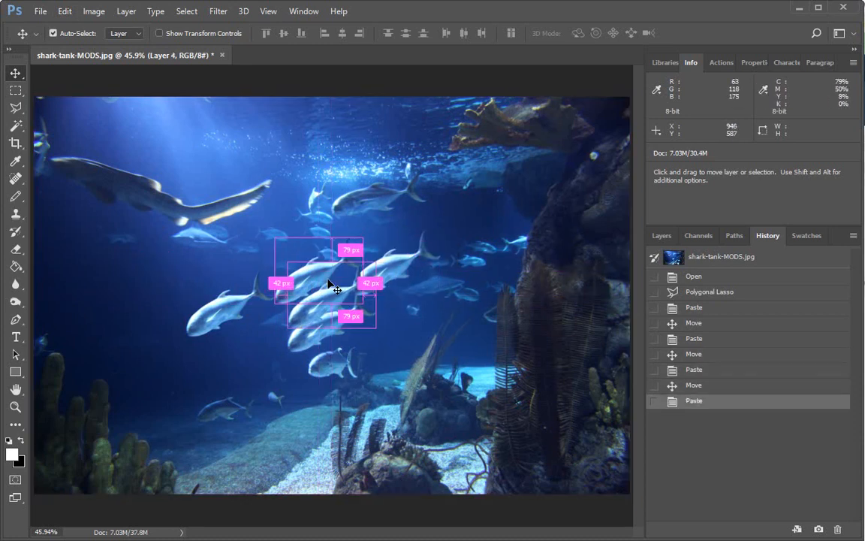
left_click_drag(334, 284, 248, 356)
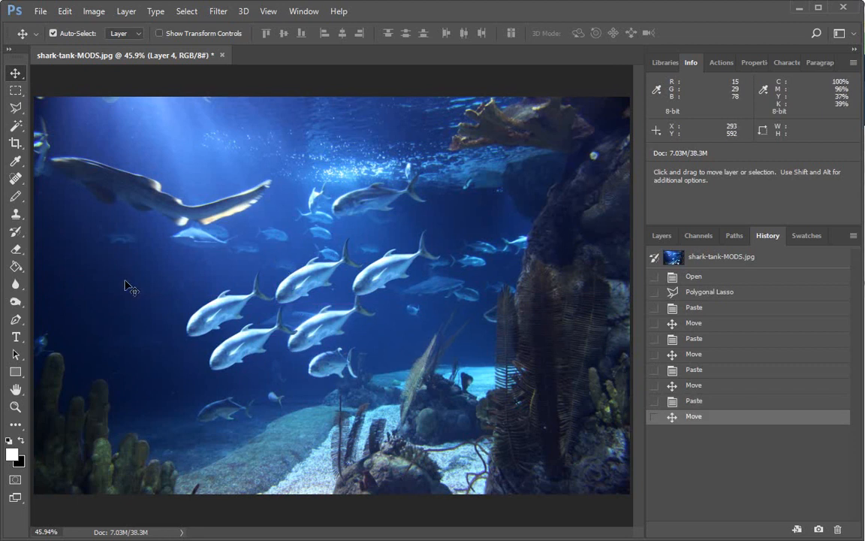
mouse_move(725, 300)
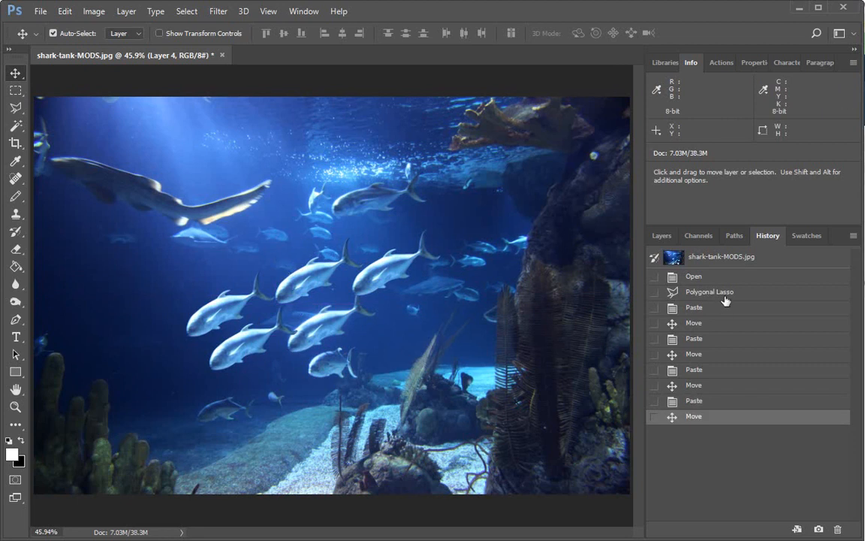
left_click(708, 292)
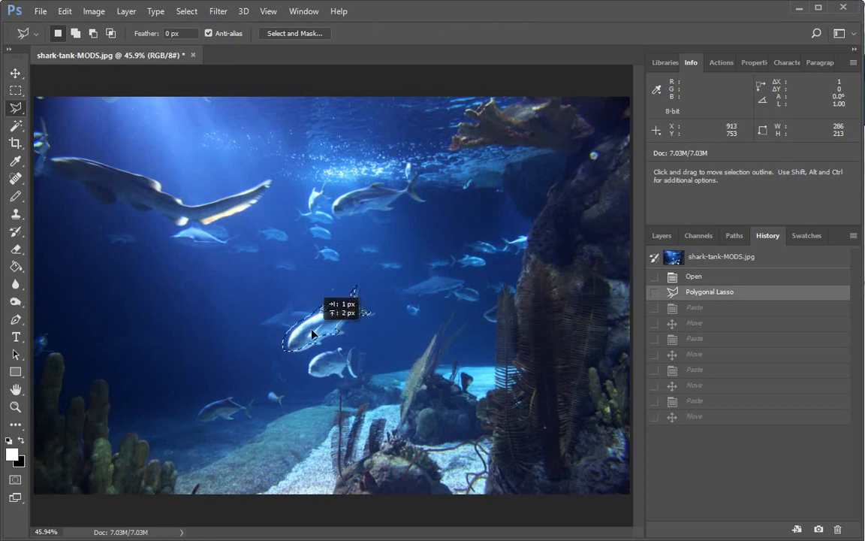
Step: Shift the fish outline off the fish into nearby open water
left_click_drag(313, 334, 269, 319)
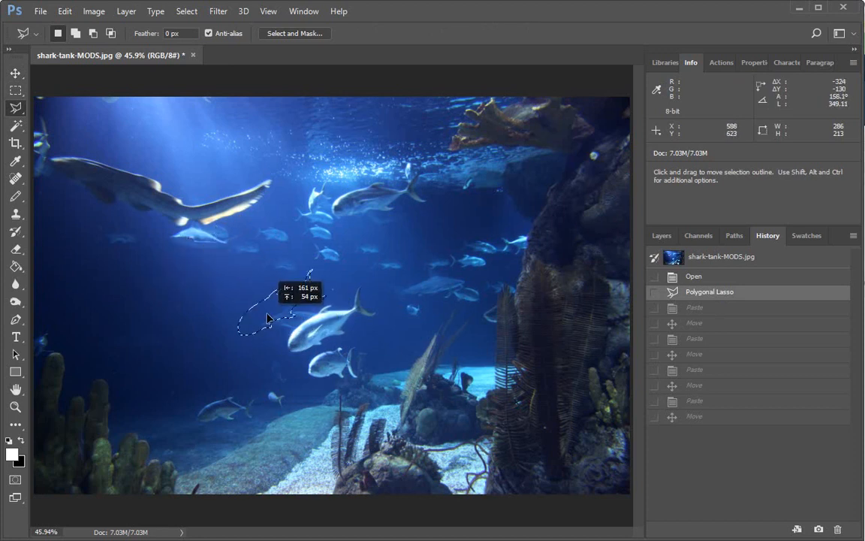
left_click_drag(266, 319, 289, 312)
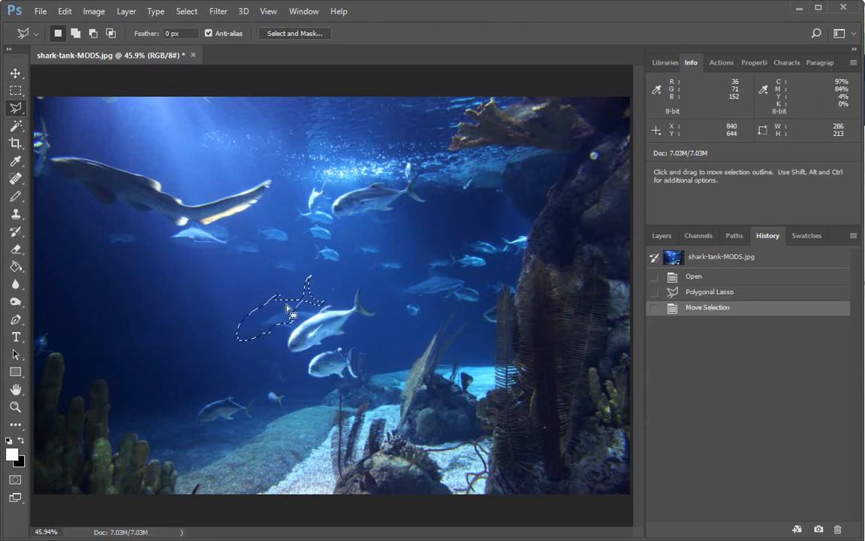
left_click_drag(289, 311, 323, 338)
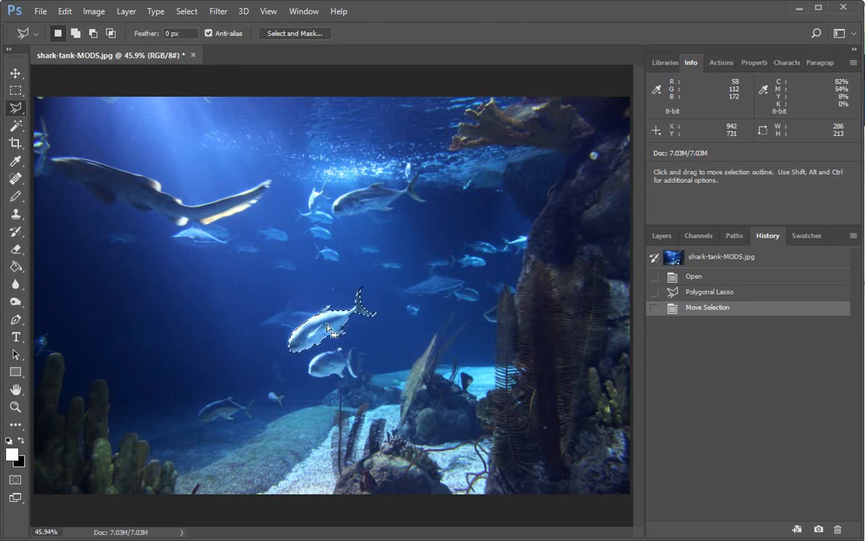
left_click_drag(334, 330, 237, 308)
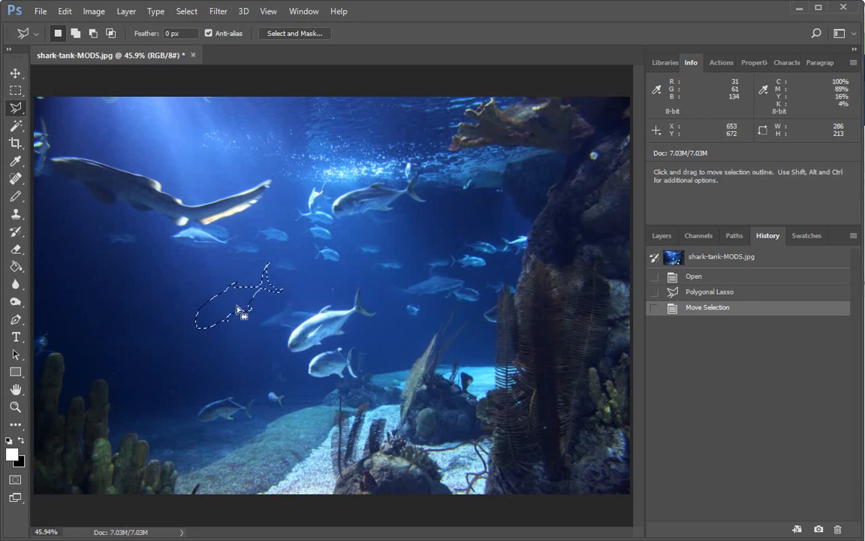
left_click_drag(239, 312, 359, 272)
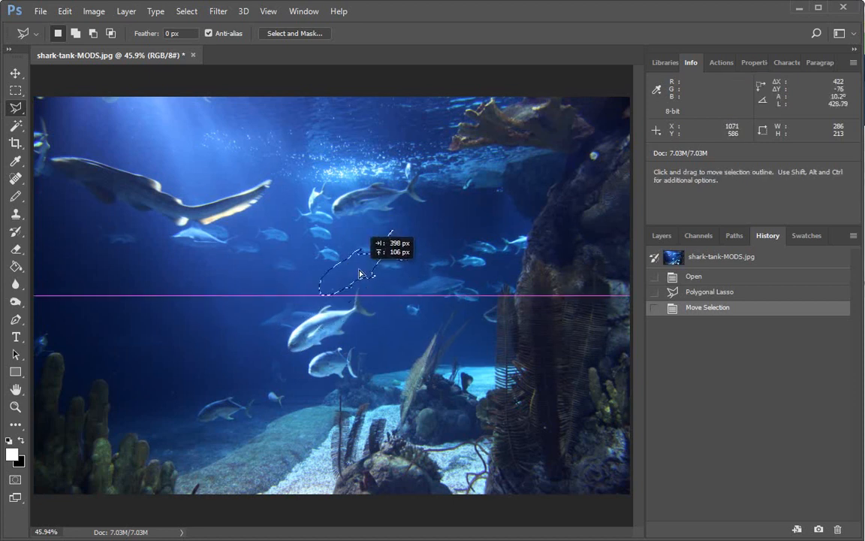
Step: Move the outline over the rocks and back, then revert to the Polygonal Lasso history state
left_click_drag(360, 274, 567, 237)
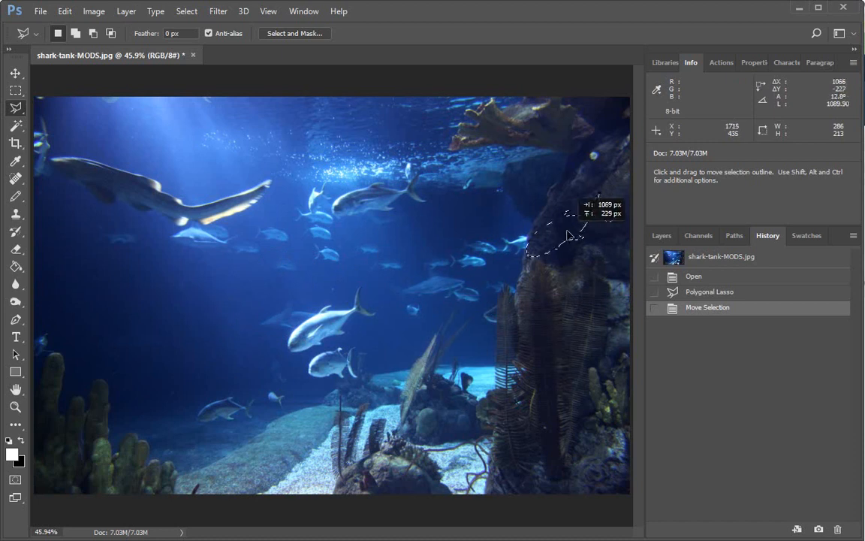
left_click_drag(570, 236, 259, 308)
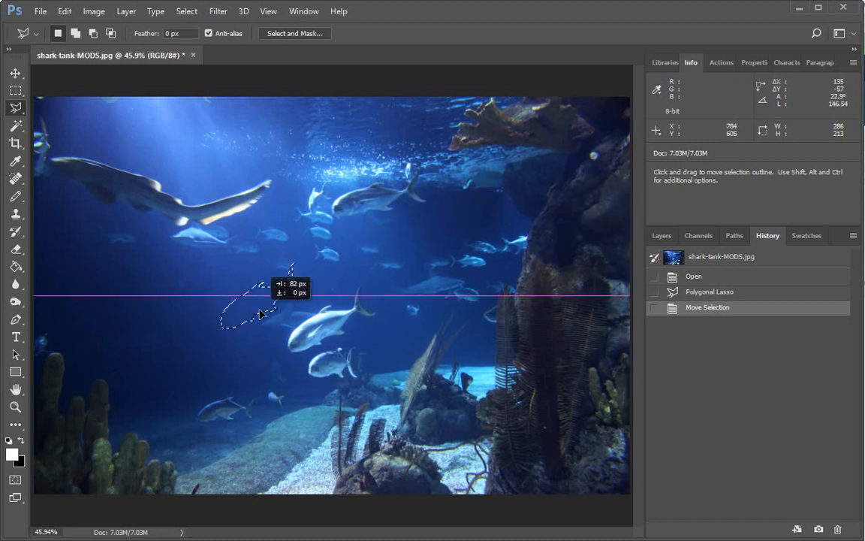
left_click_drag(259, 300, 237, 320)
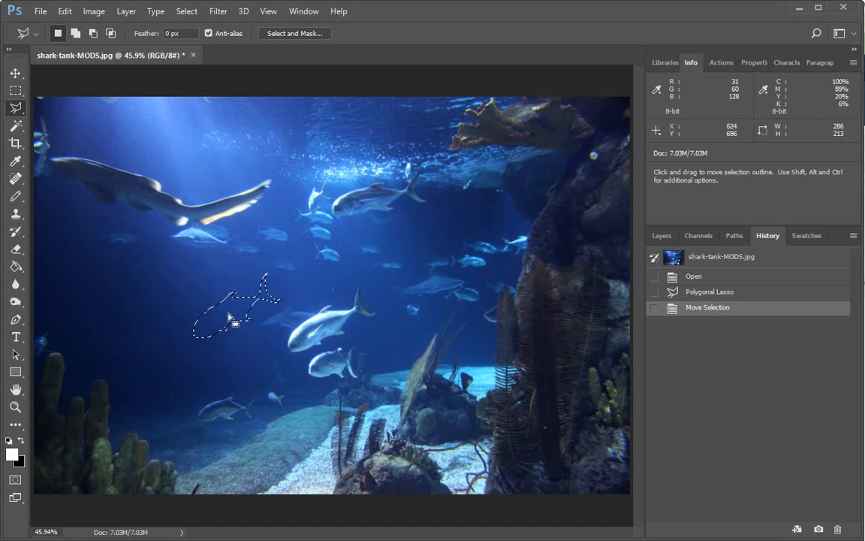
left_click_drag(232, 308, 323, 338)
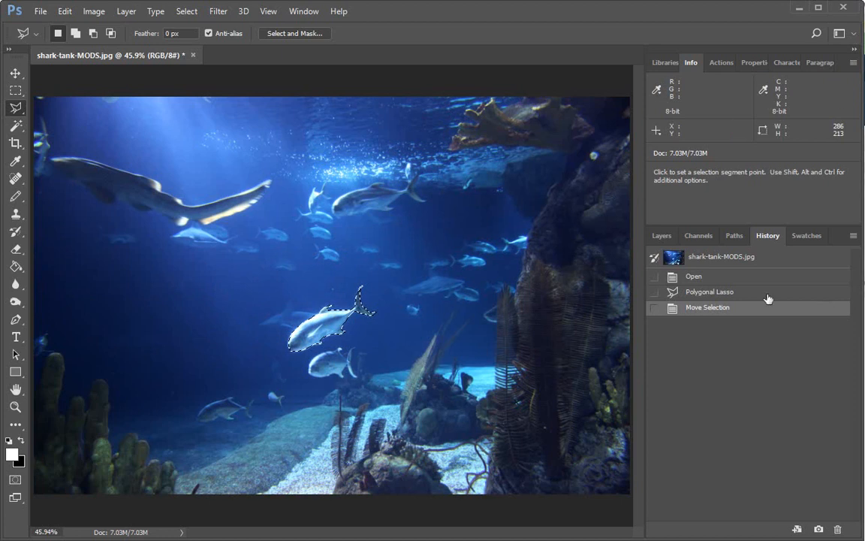
left_click(709, 291)
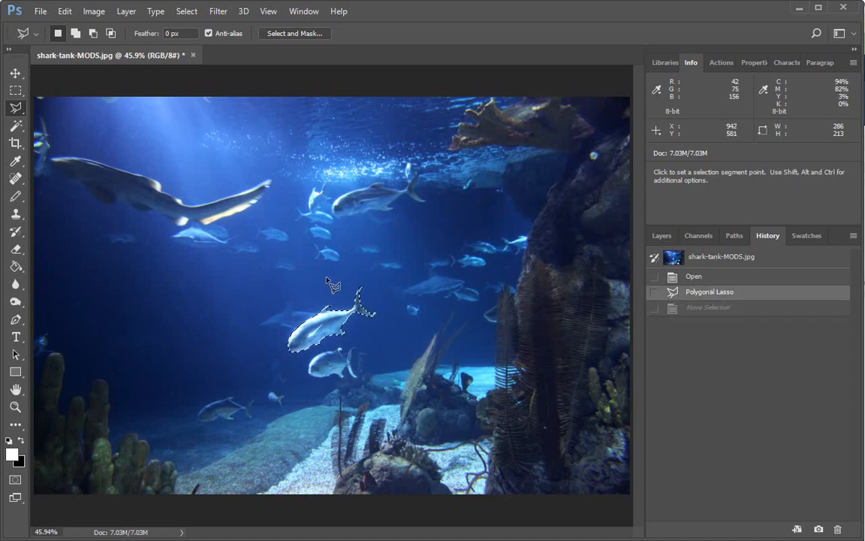
Step: Create a clipboard-sized (286×213) blank Untitled-1, then return to shark-tank-MODS.jpg
left_click(40, 10)
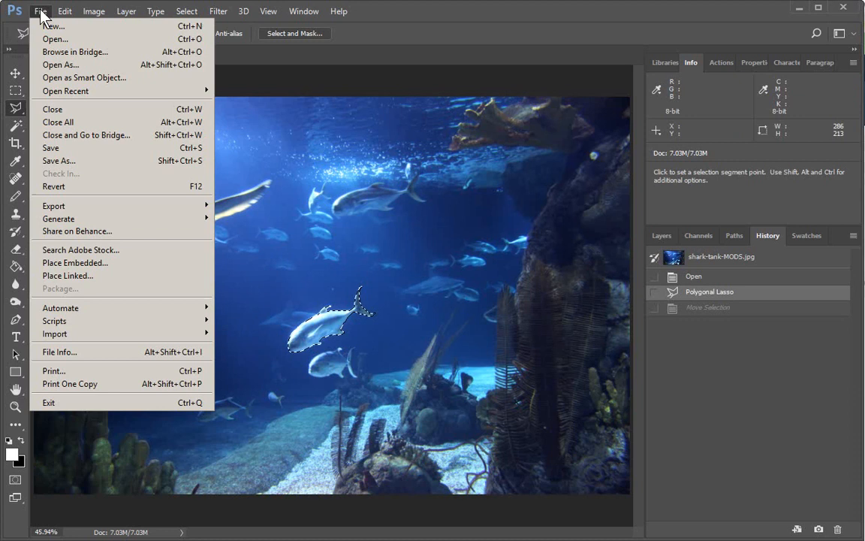
mouse_move(57, 39)
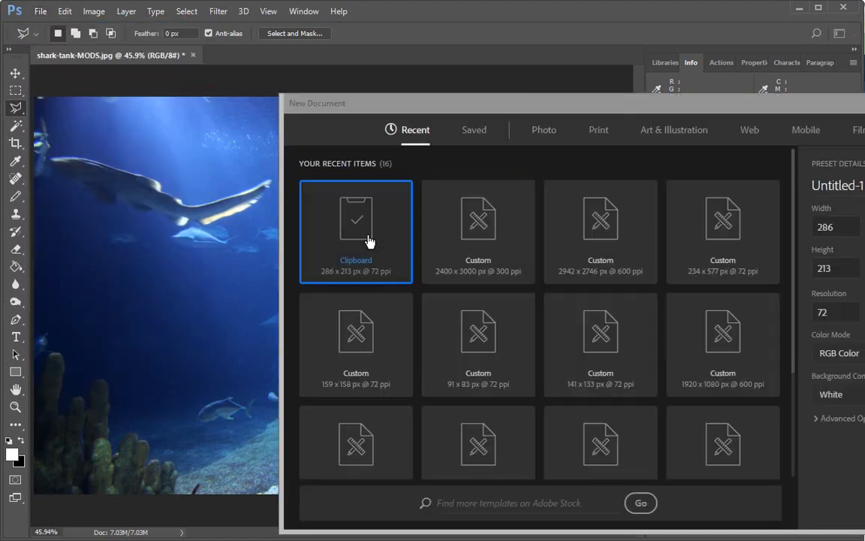
left_click(478, 231)
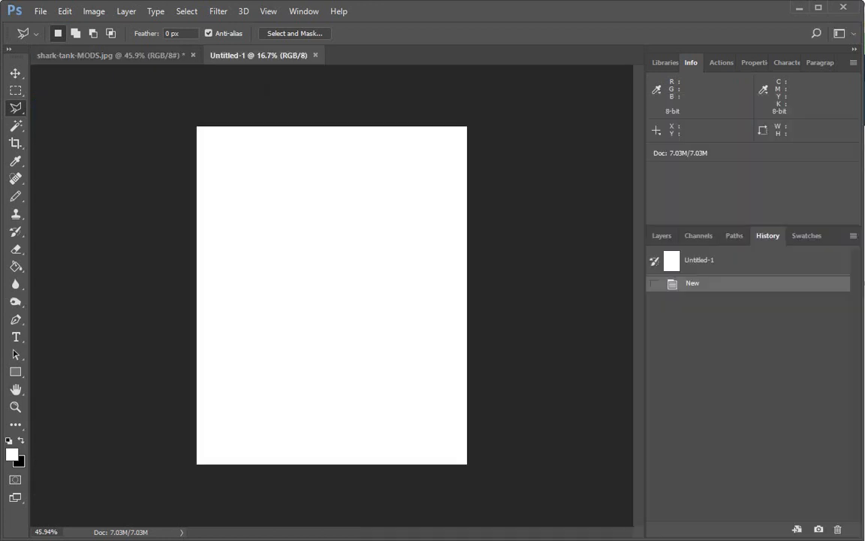
left_click(105, 55)
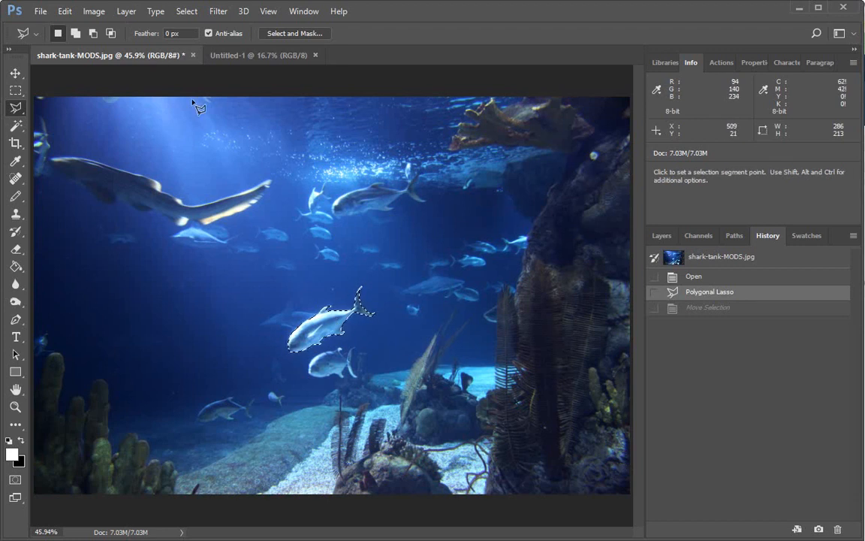
Step: Save the current fish selection as a new channel named 'Shark Outline'
left_click(186, 11)
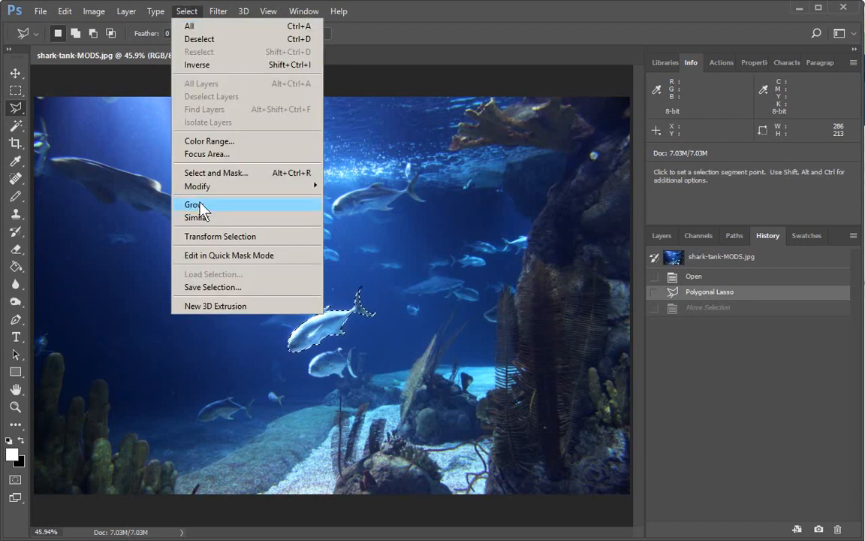
left_click(212, 287)
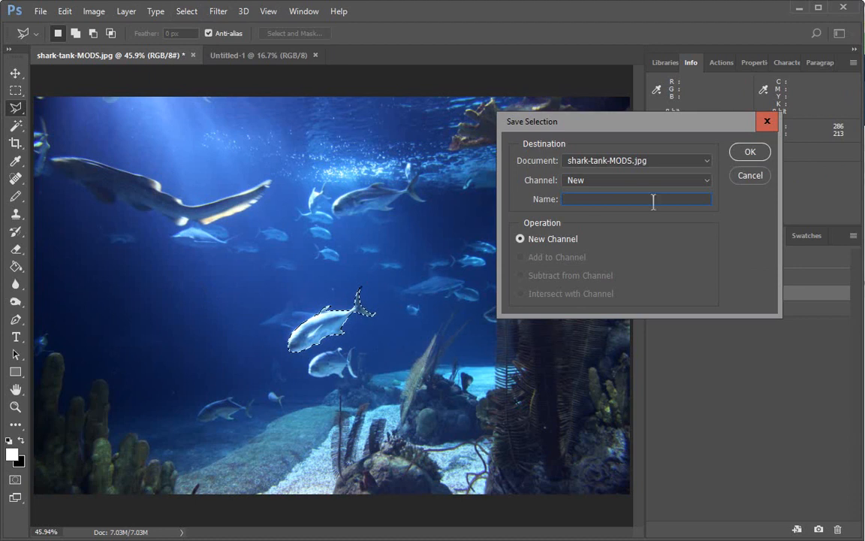
type("Shark Outline")
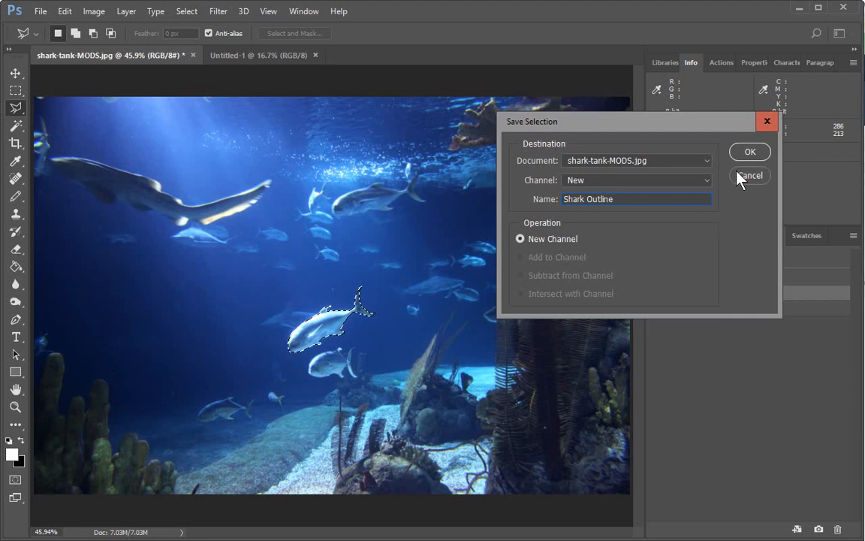
left_click(749, 151)
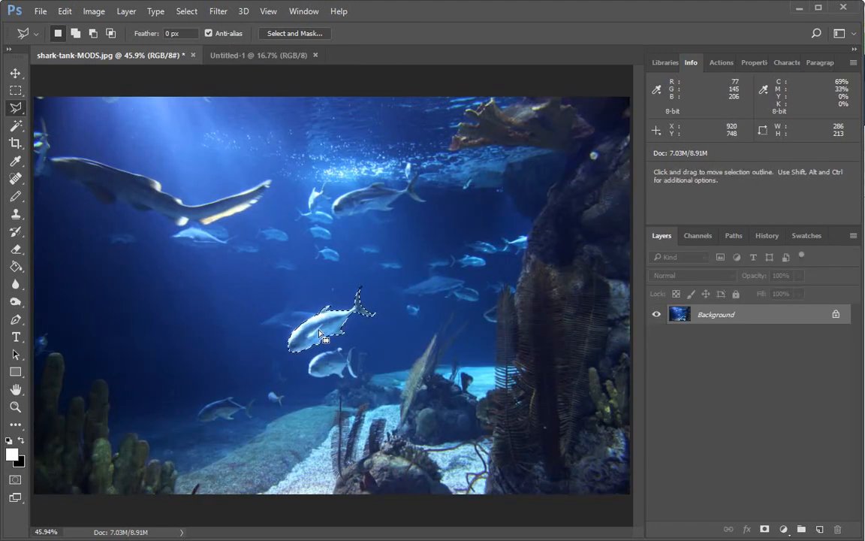
Step: Drag the fish outline onto the Untitled-1 tab and drop it on its canvas
left_click(259, 55)
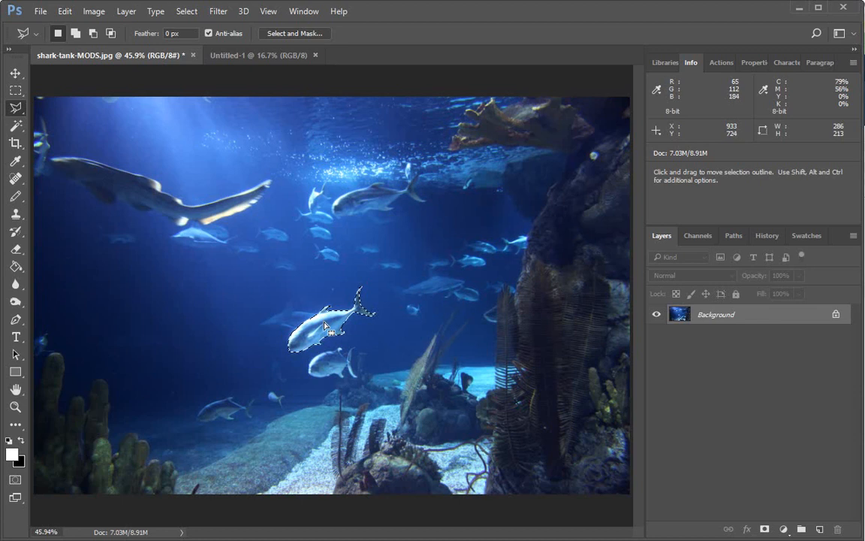
left_click_drag(326, 326, 220, 274)
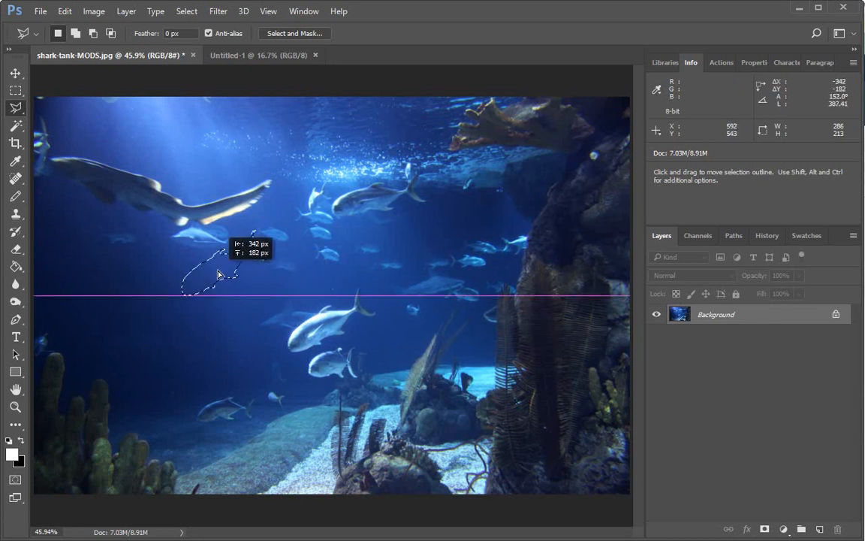
left_click_drag(218, 274, 292, 259)
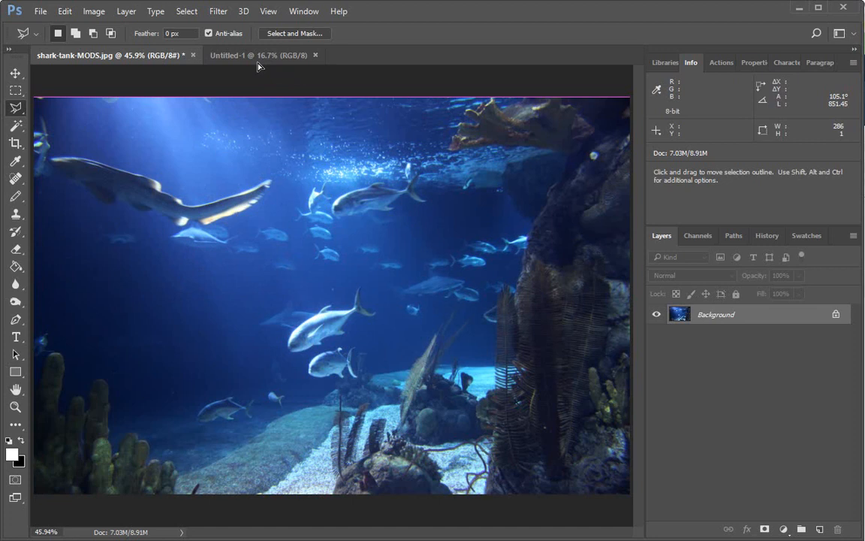
left_click(259, 55)
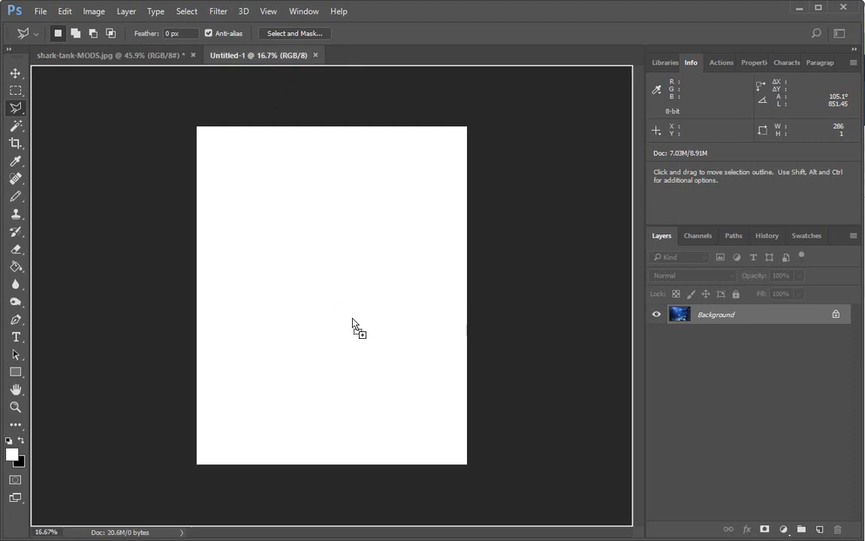
mouse_move(328, 294)
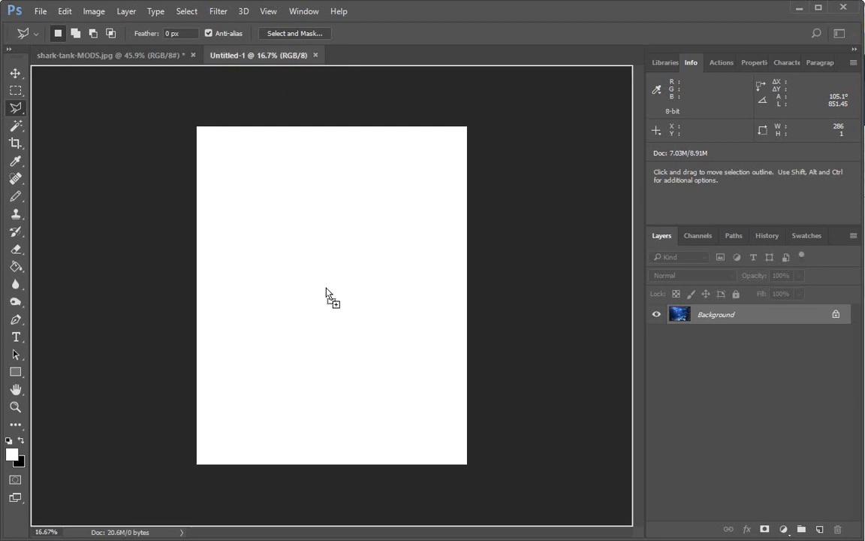
left_click(329, 291)
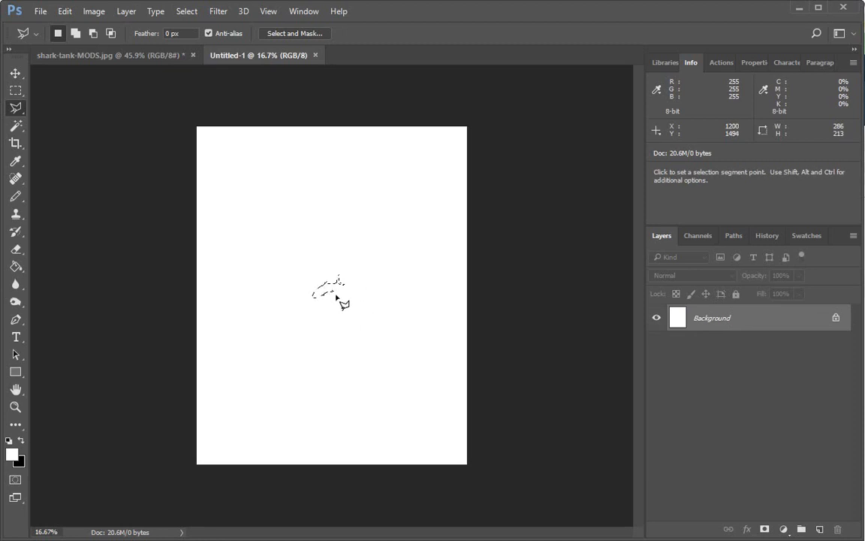